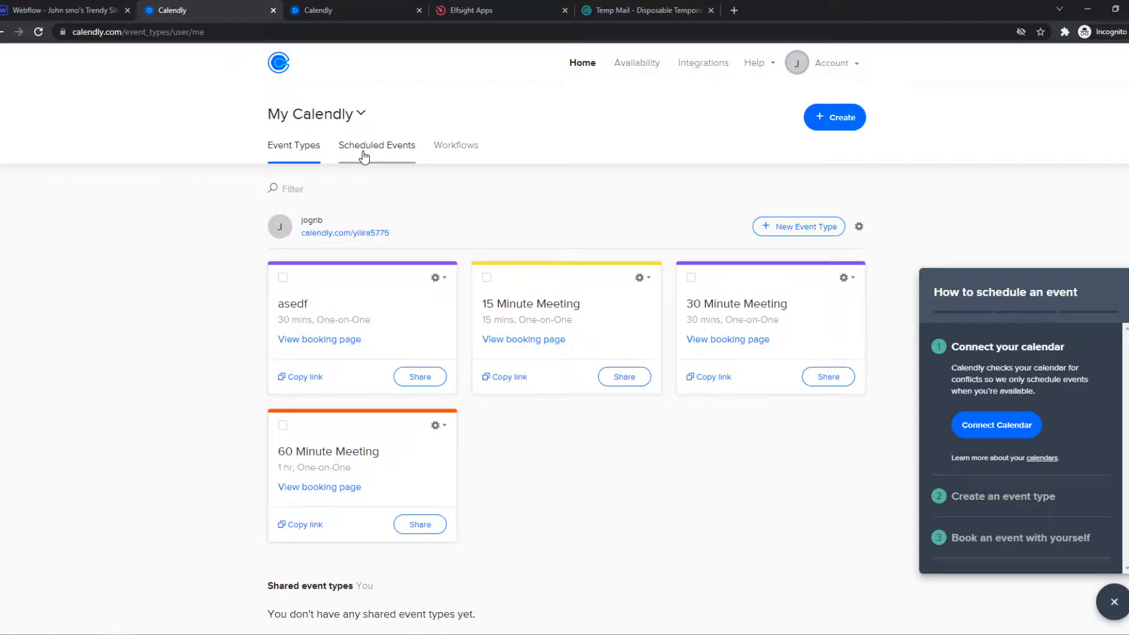
Bring up the Webflow designer and browse the Add Elements panel toward Typography
click(64, 11)
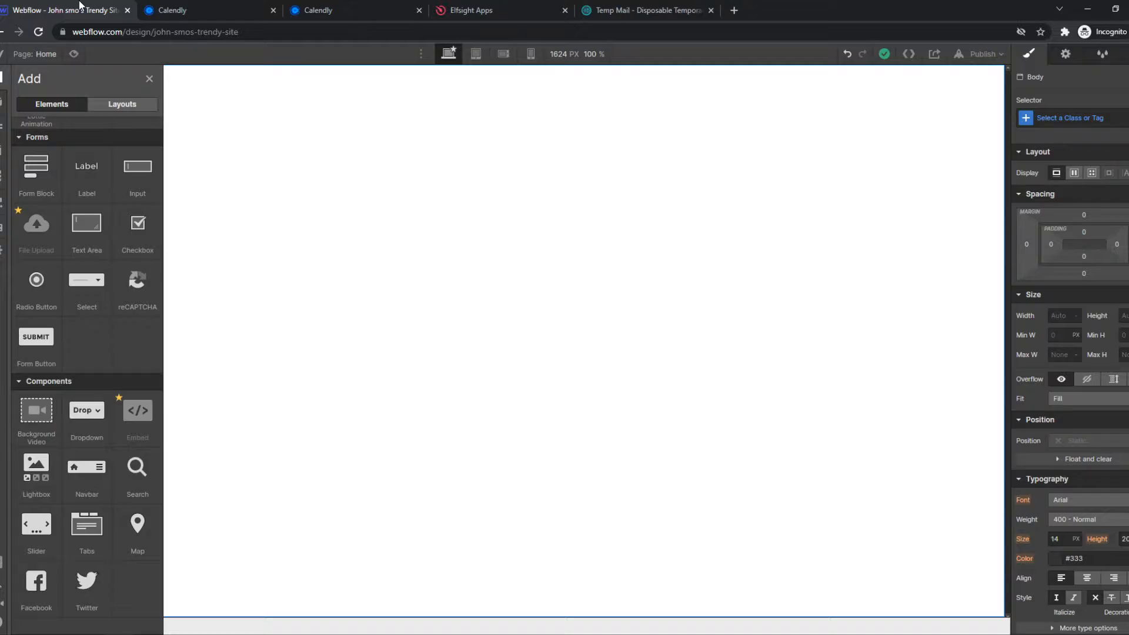
scroll(up, 3)
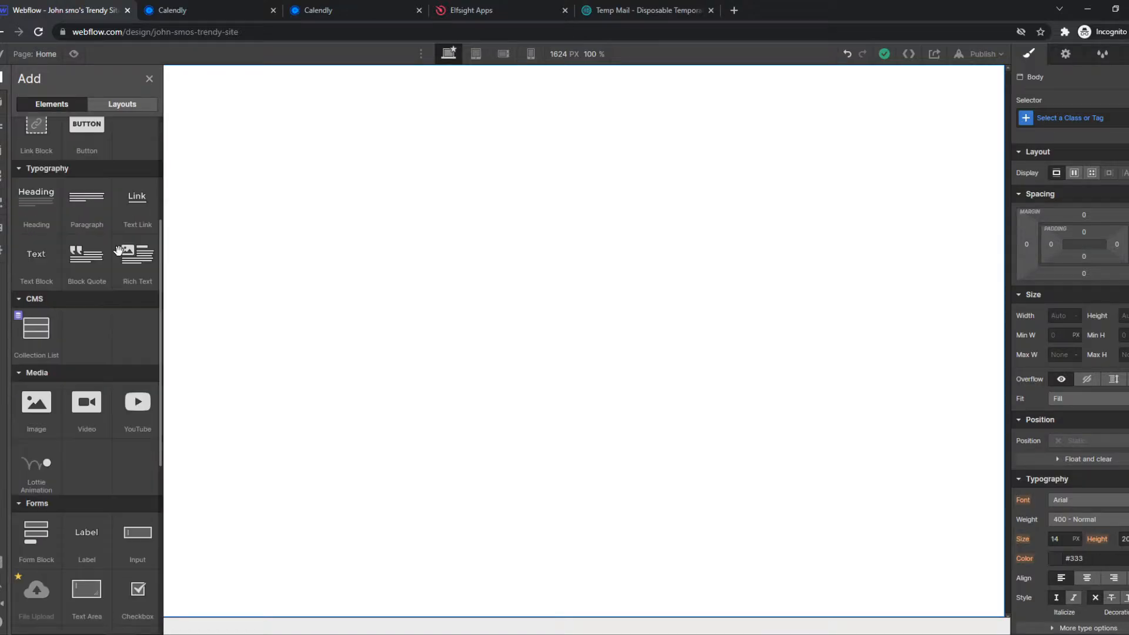
Copy the asedf event type's booking link from the Calendly event types list
click(173, 10)
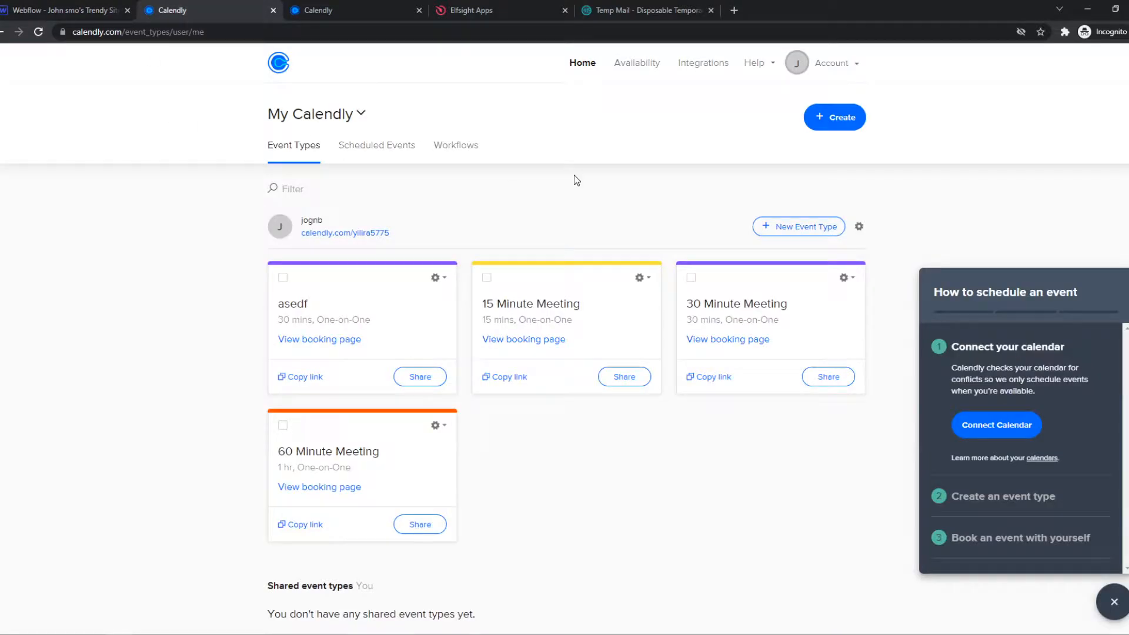
mouse_move(230, 255)
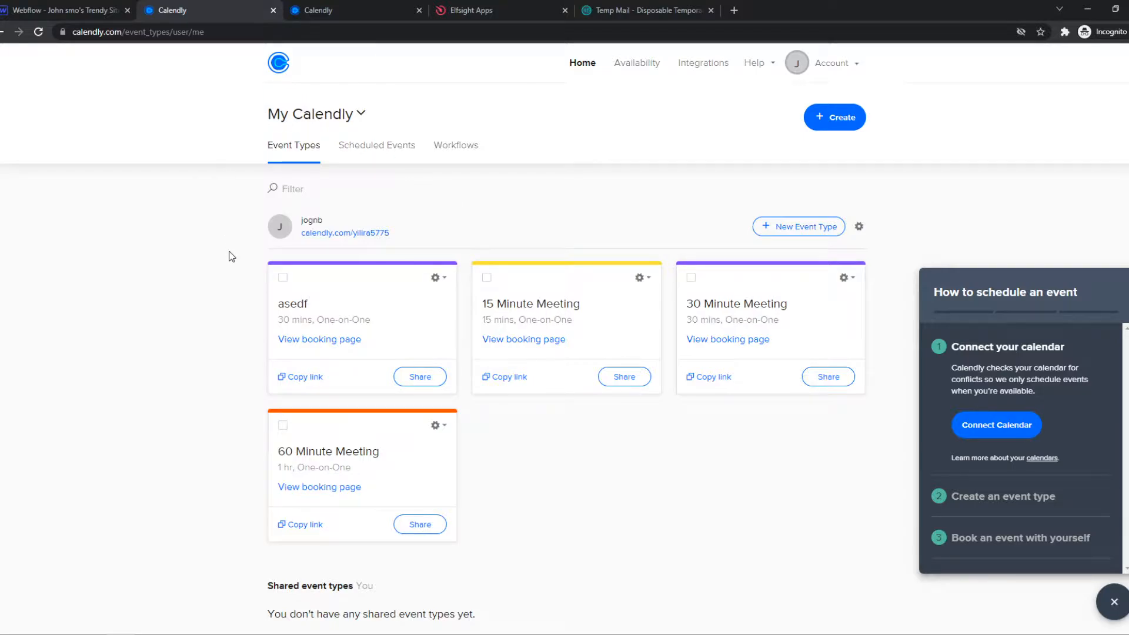
mouse_move(143, 313)
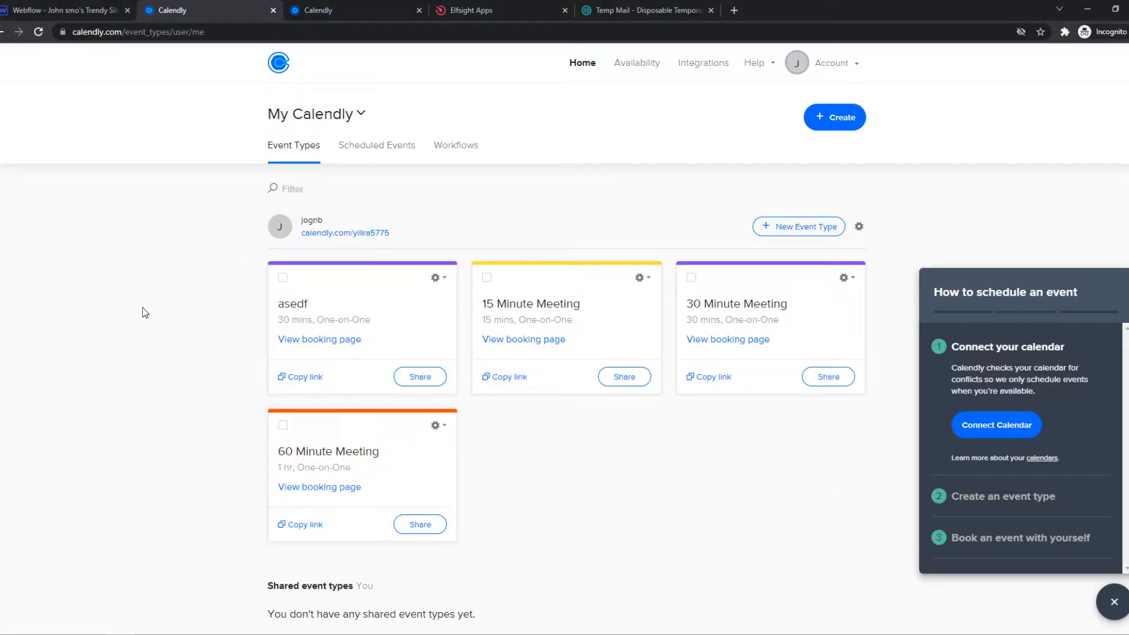
mouse_move(179, 287)
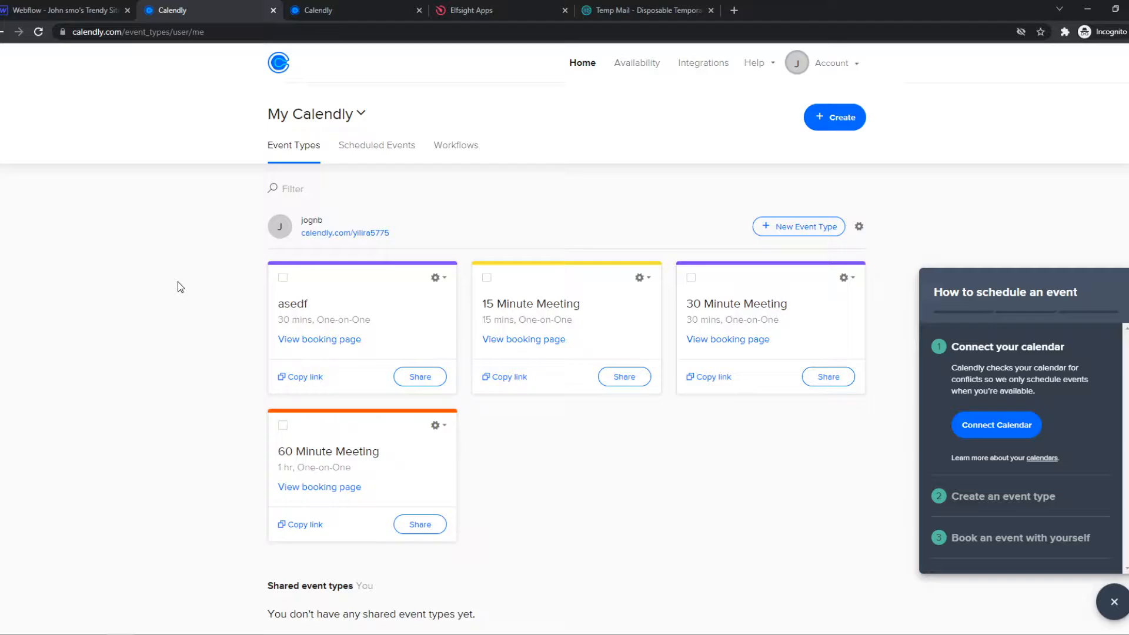
click(300, 376)
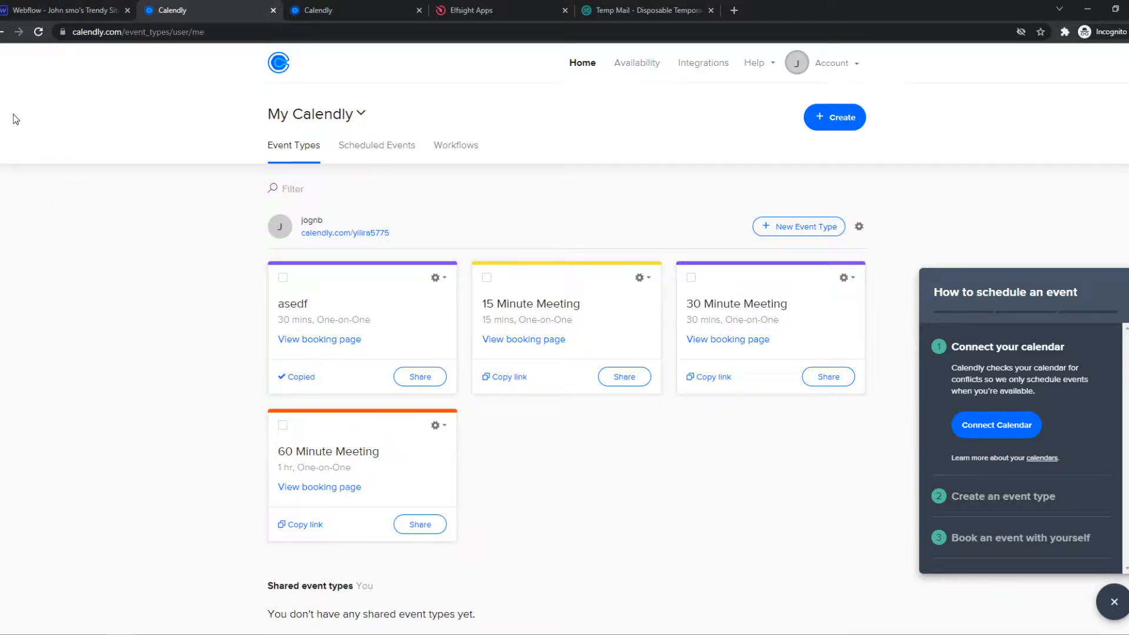
click(65, 10)
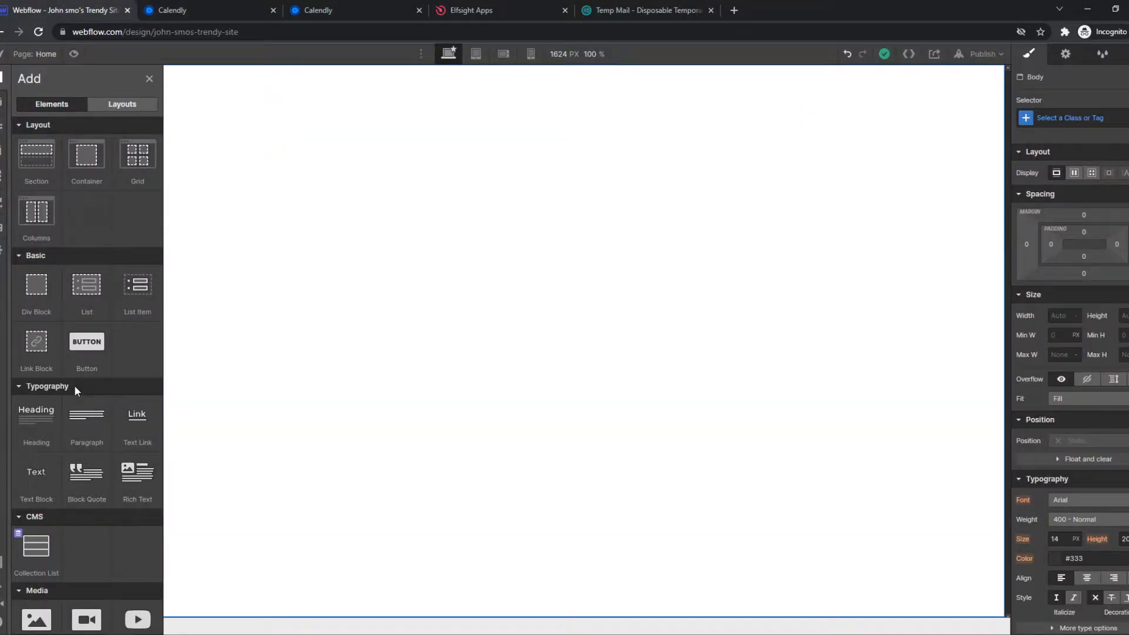
mouse_move(136, 419)
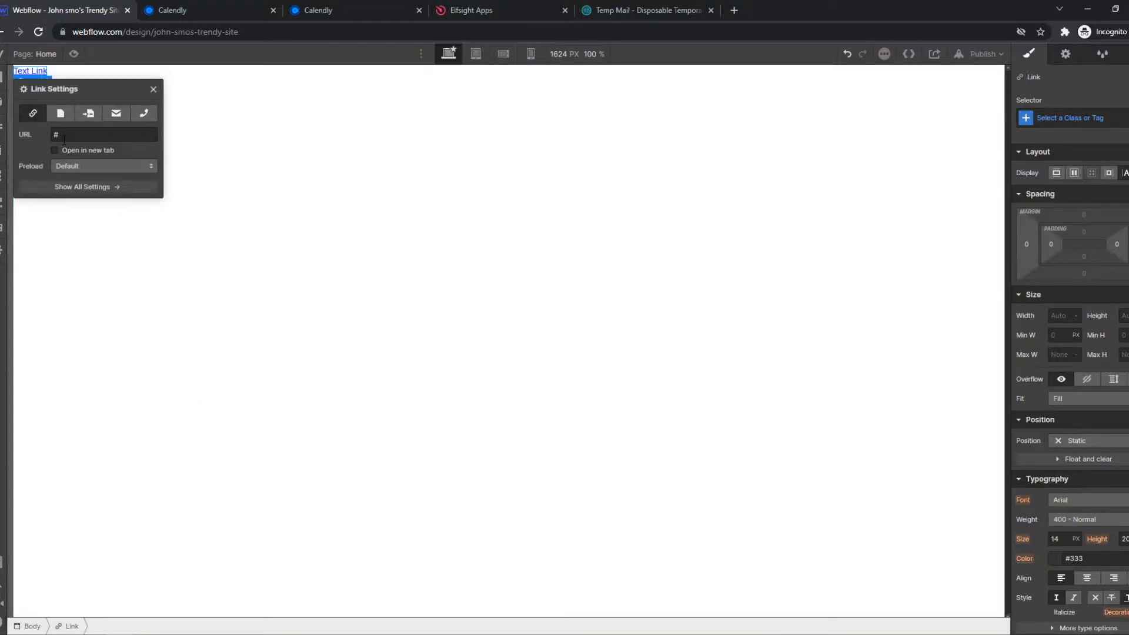
text(https://calendly.com/yilira577)
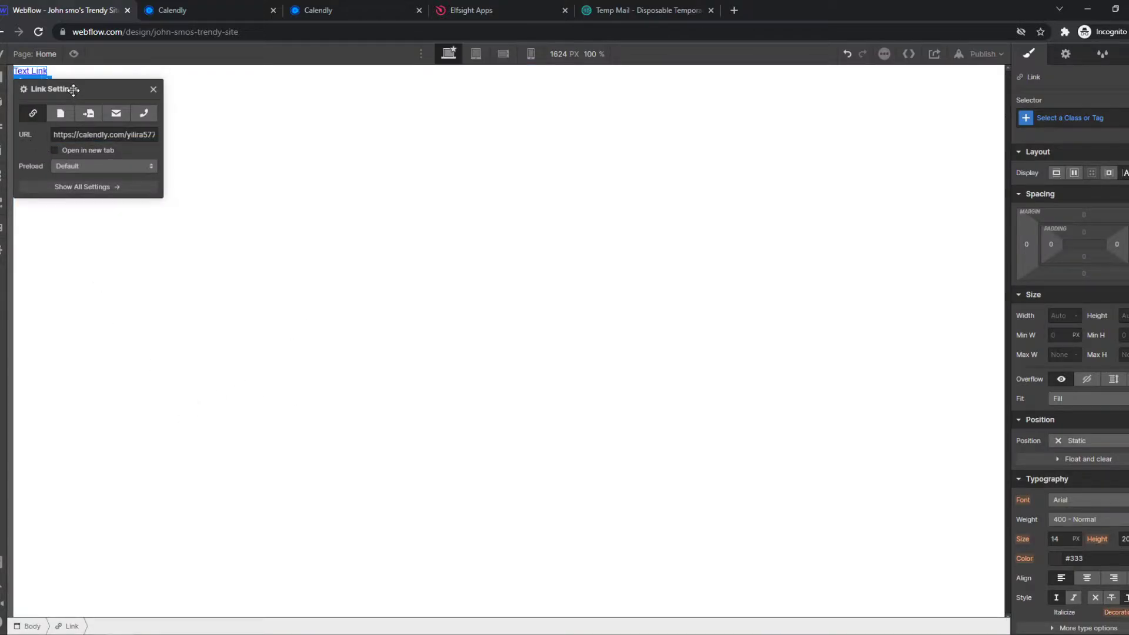
drag(50, 88, 124, 166)
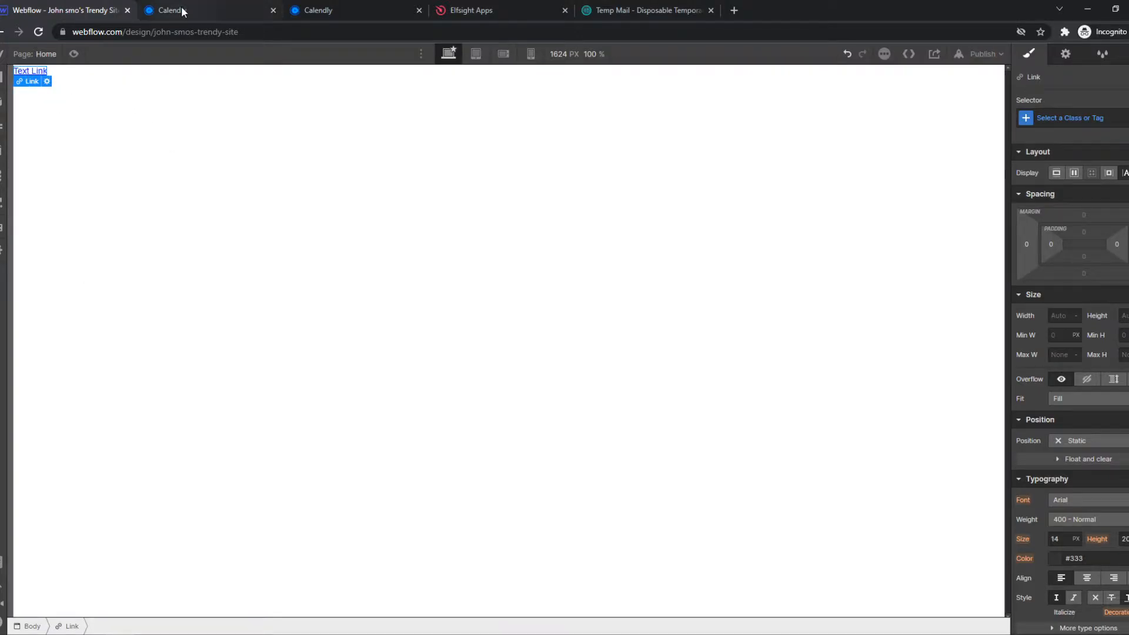
Open the asedf event's booking page in its own tab, then return to Webflow
click(169, 11)
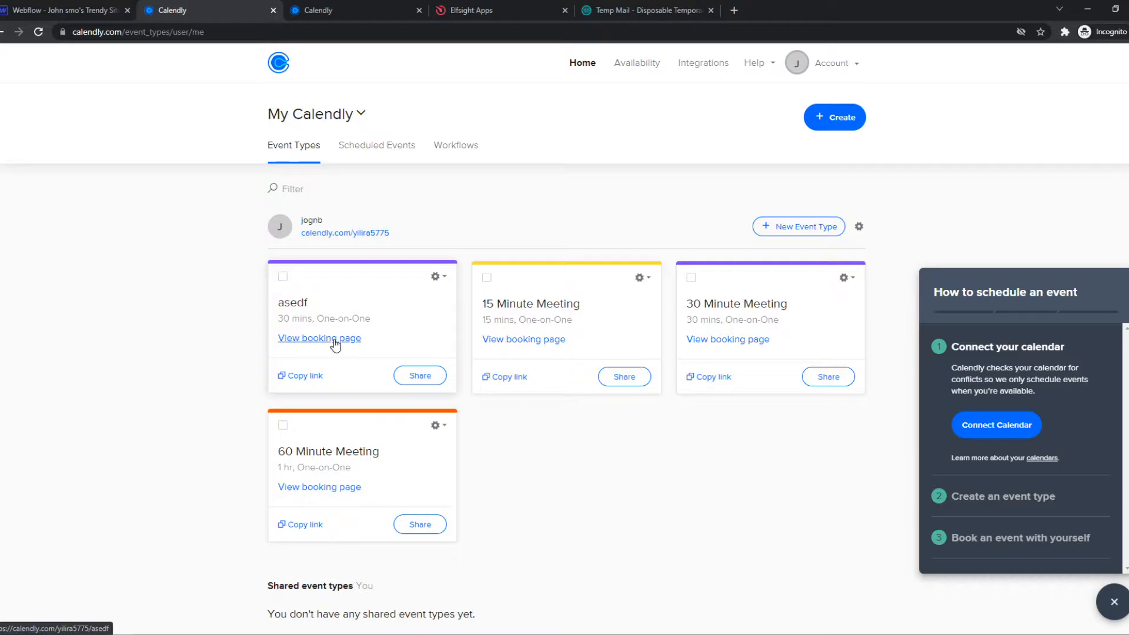
click(319, 337)
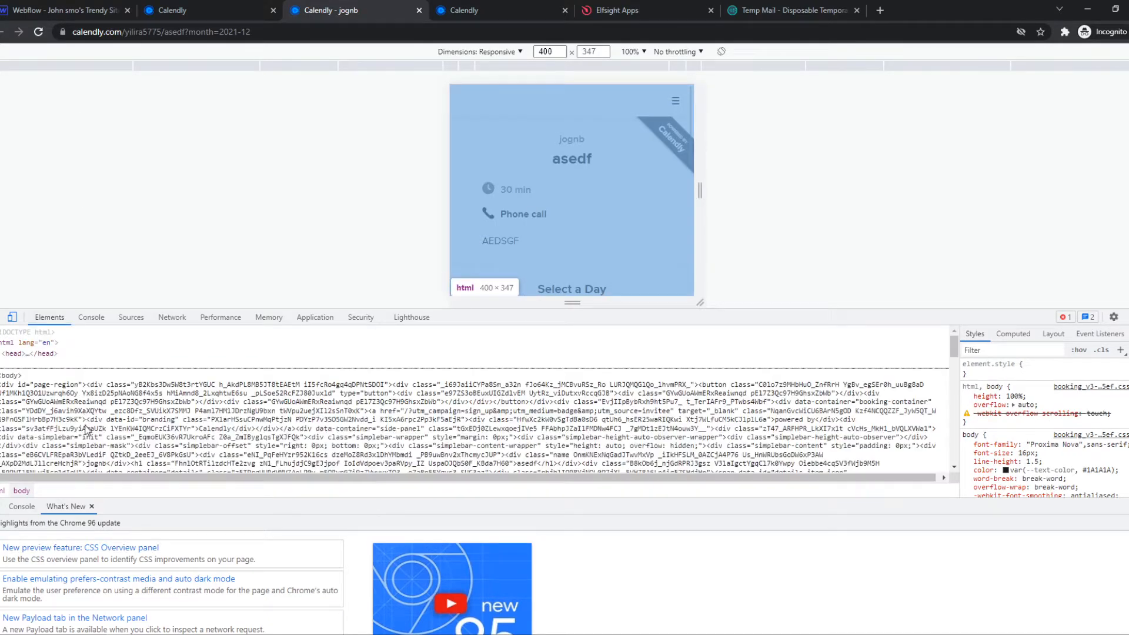
click(65, 11)
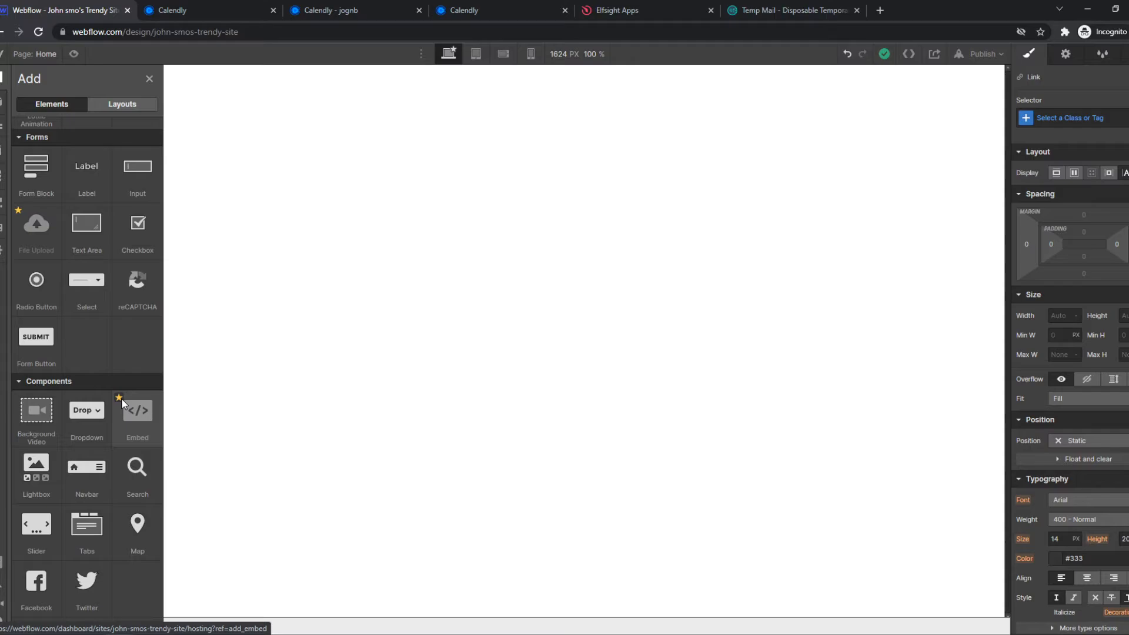
mouse_move(248, 259)
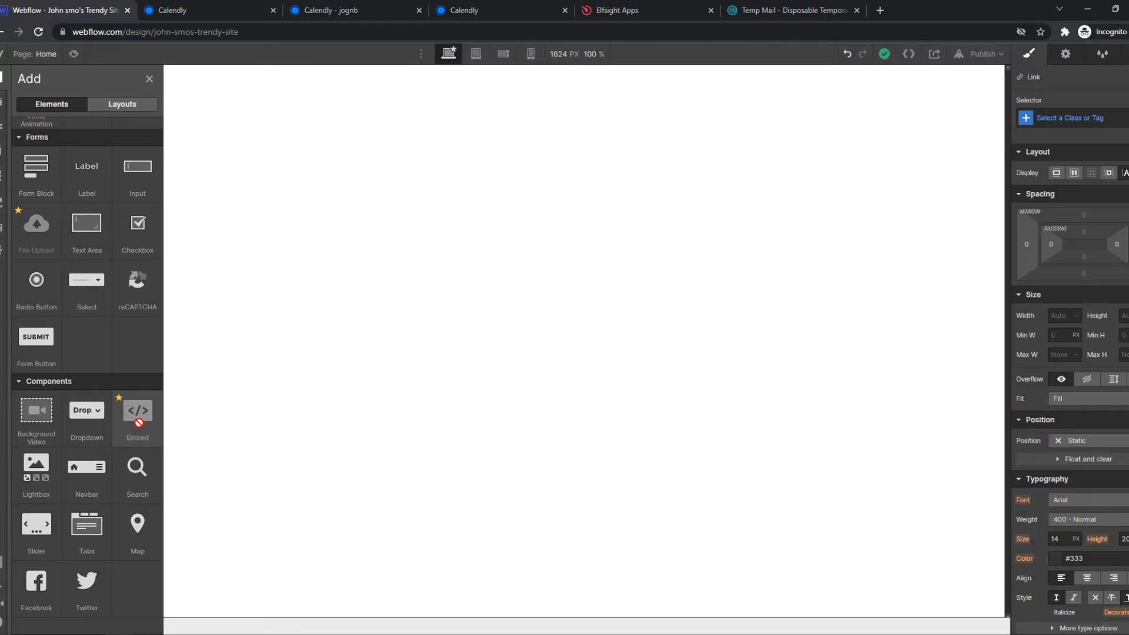
Leave the locked Embed component and bring the Calendly event types back in front
click(203, 11)
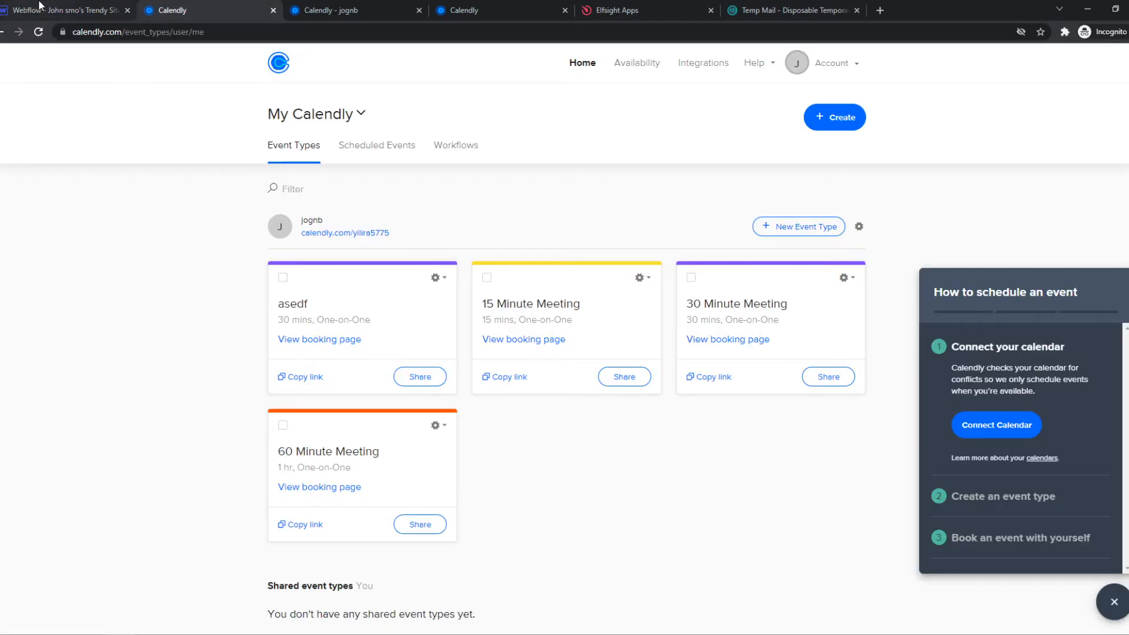
Return to the Webflow designer with its addable components listed
click(65, 11)
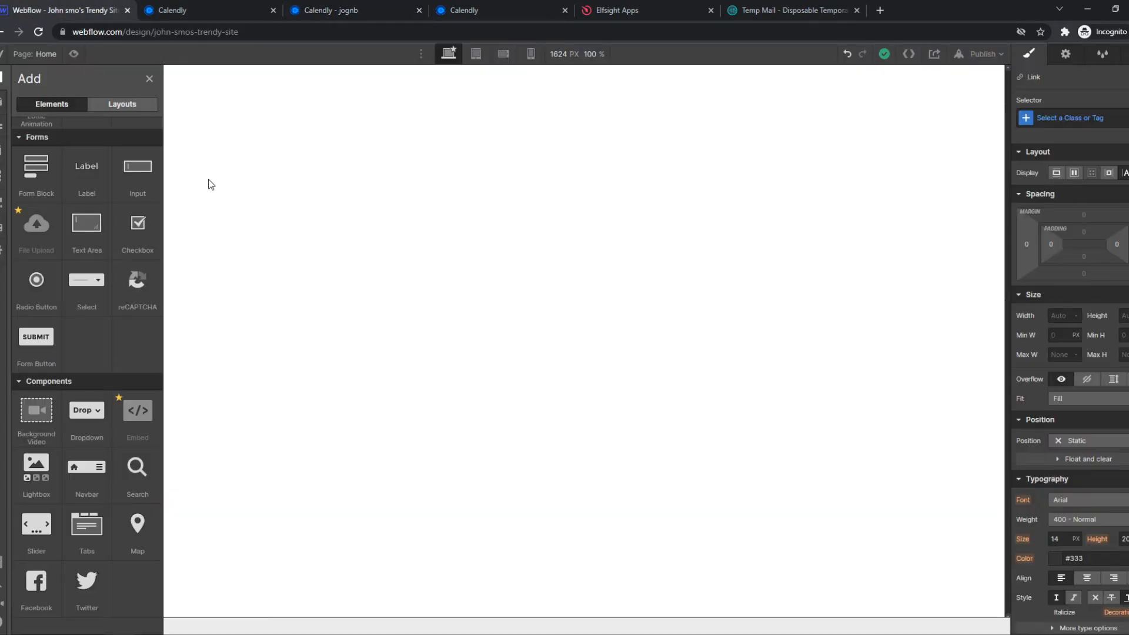